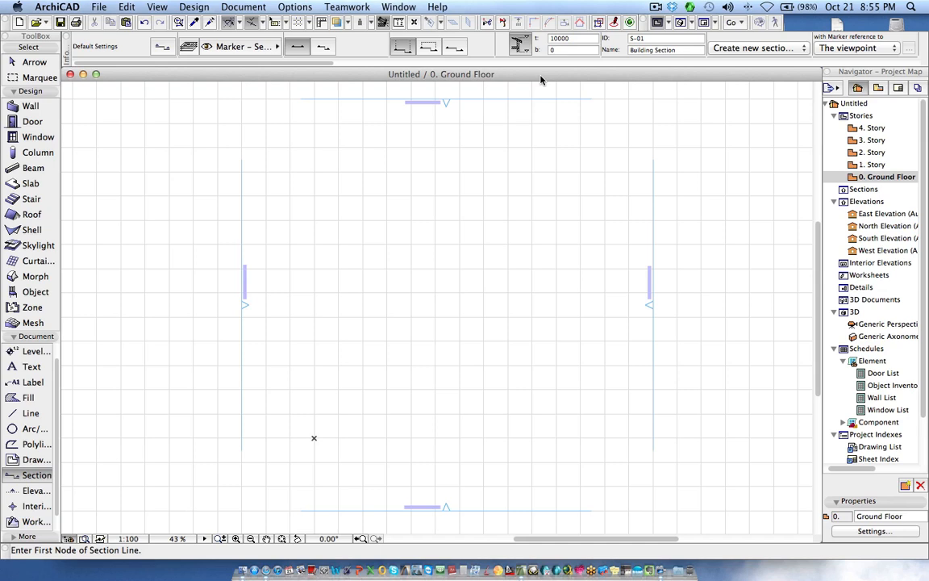
mouse_move(330, 104)
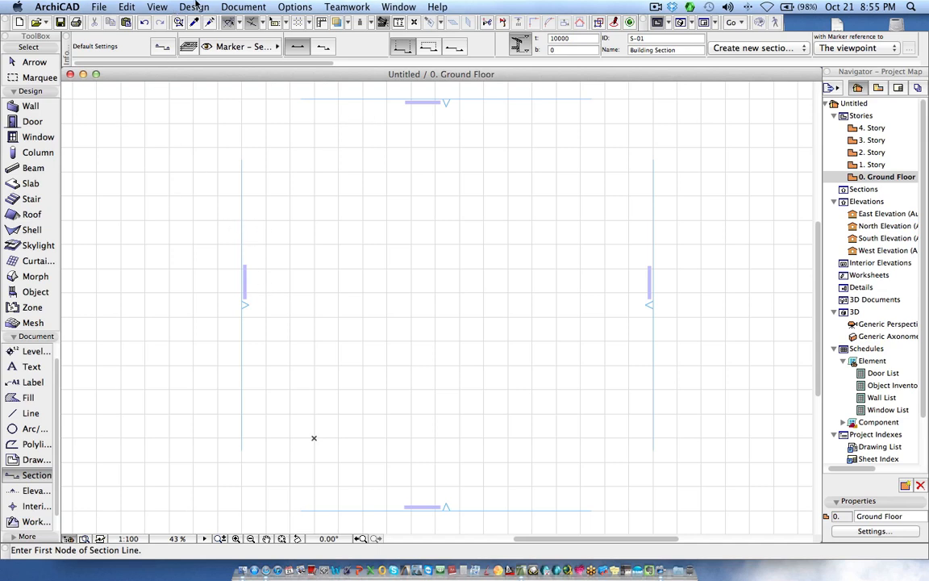
Step: In Grid System settings, show grid lines on all stories and place columns at intersections
left_click(193, 6)
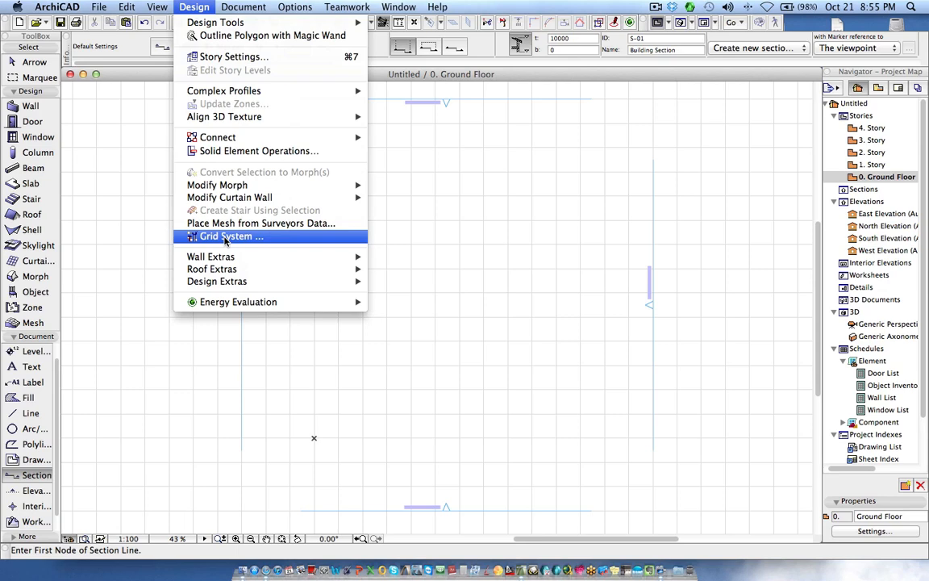
left_click(231, 236)
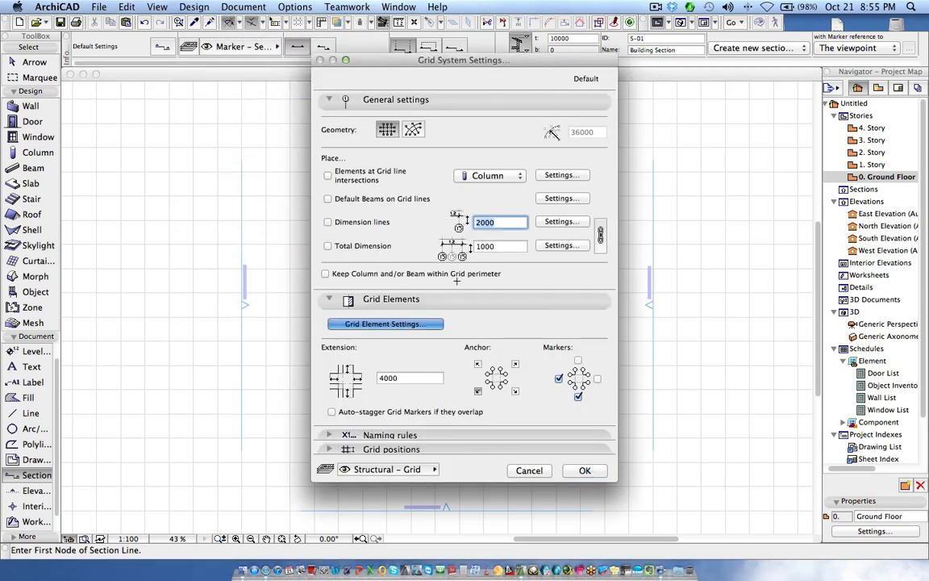
left_click(385, 324)
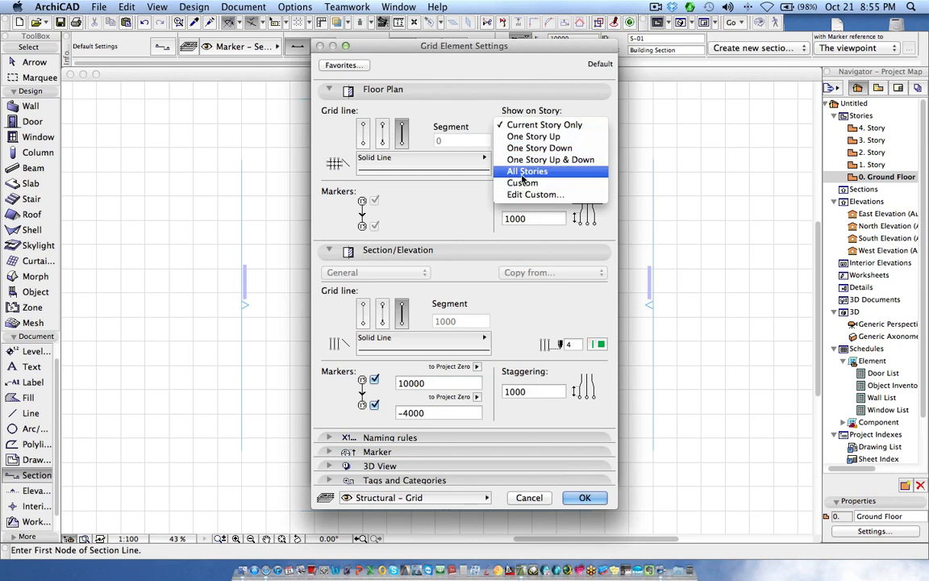
left_click(528, 171)
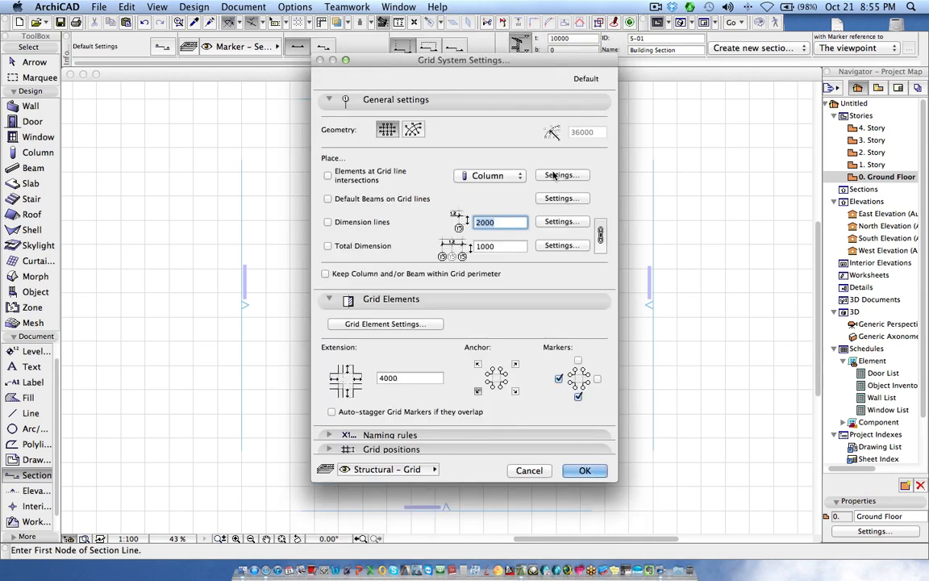
left_click(562, 175)
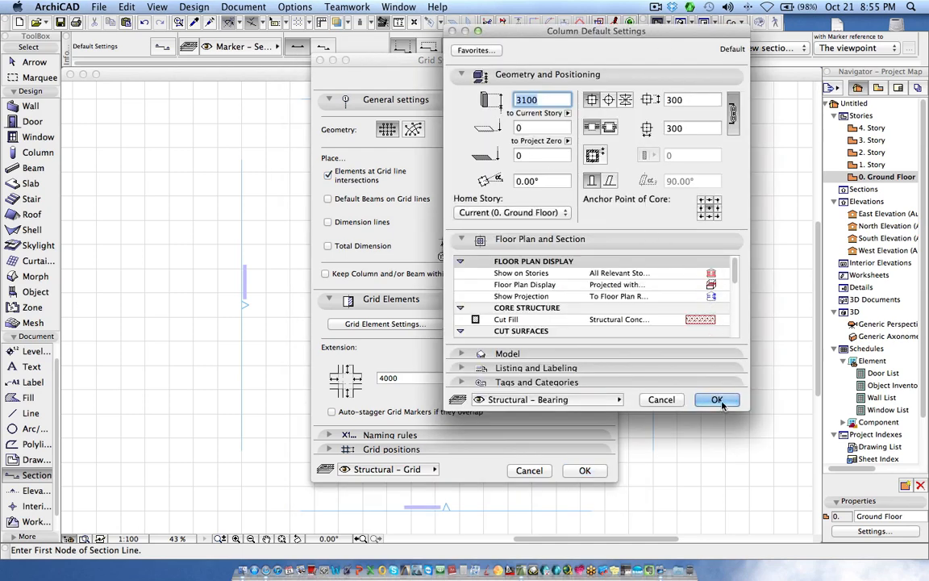
left_click(716, 400)
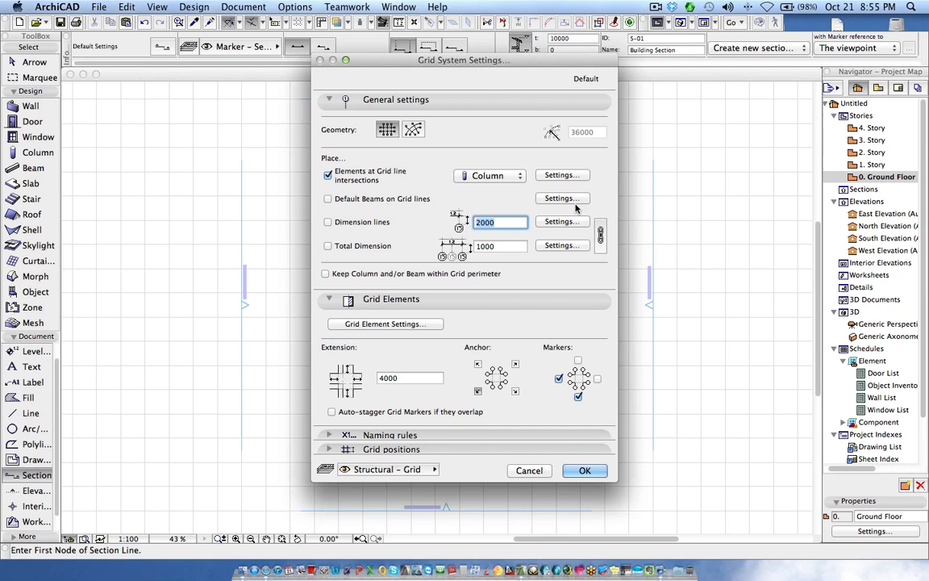
Step: Add default beams along the grid lines and confirm the grid system
left_click(562, 198)
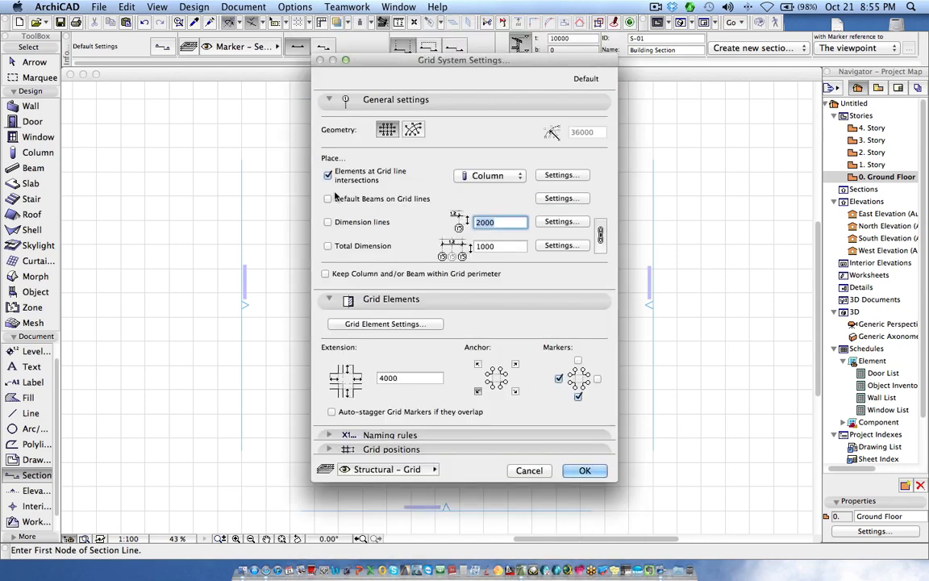
left_click(328, 198)
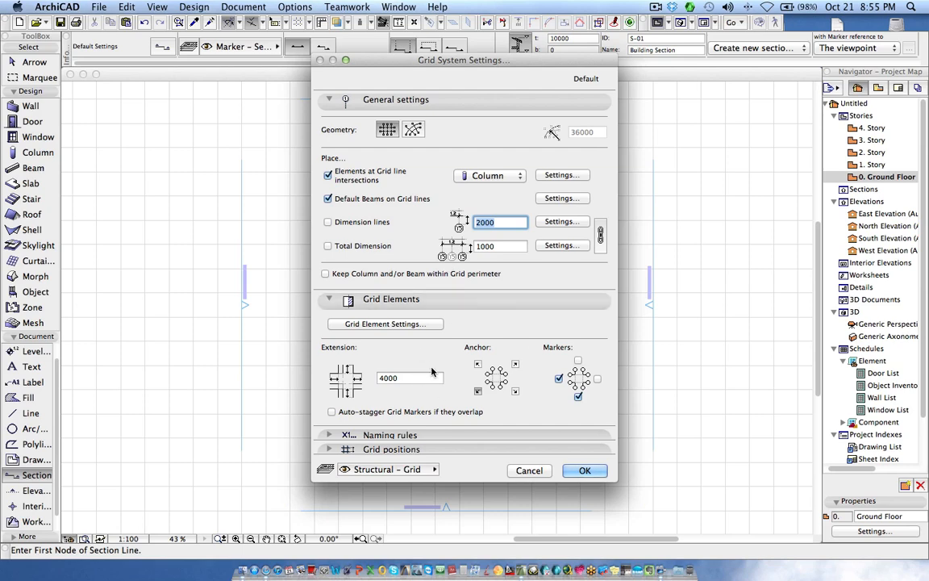
left_click(585, 470)
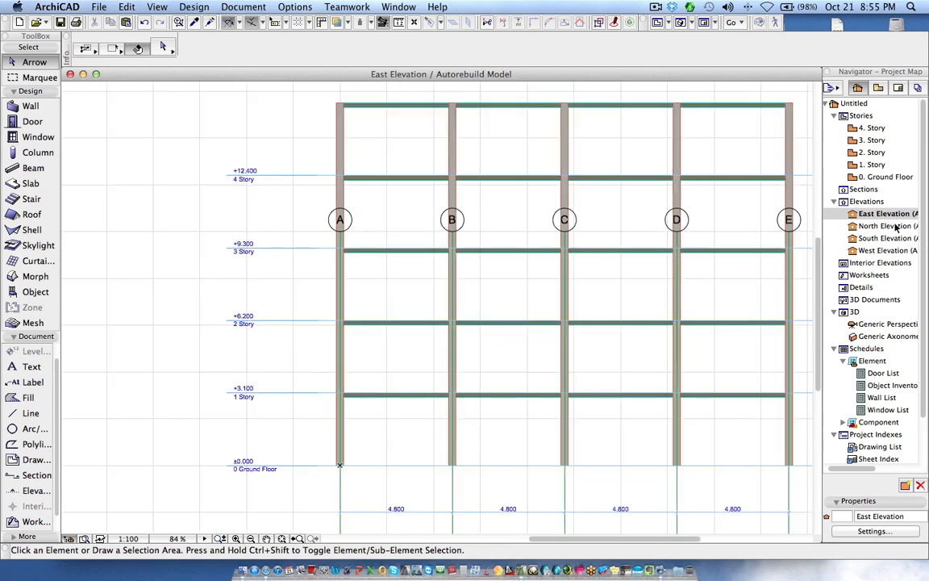
Step: View the grid in the North and South Elevations, then return to 0. Ground Floor
double_click(886, 226)
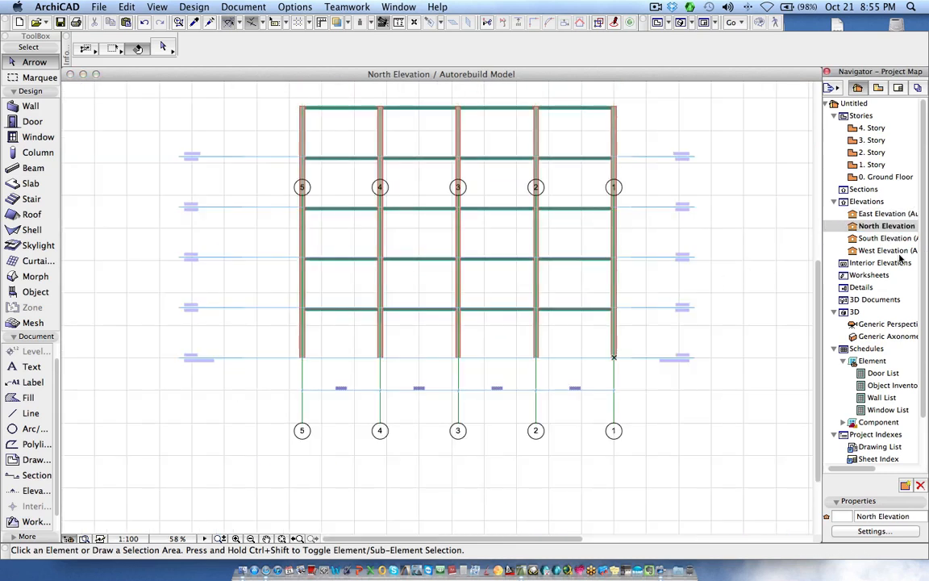
double_click(886, 250)
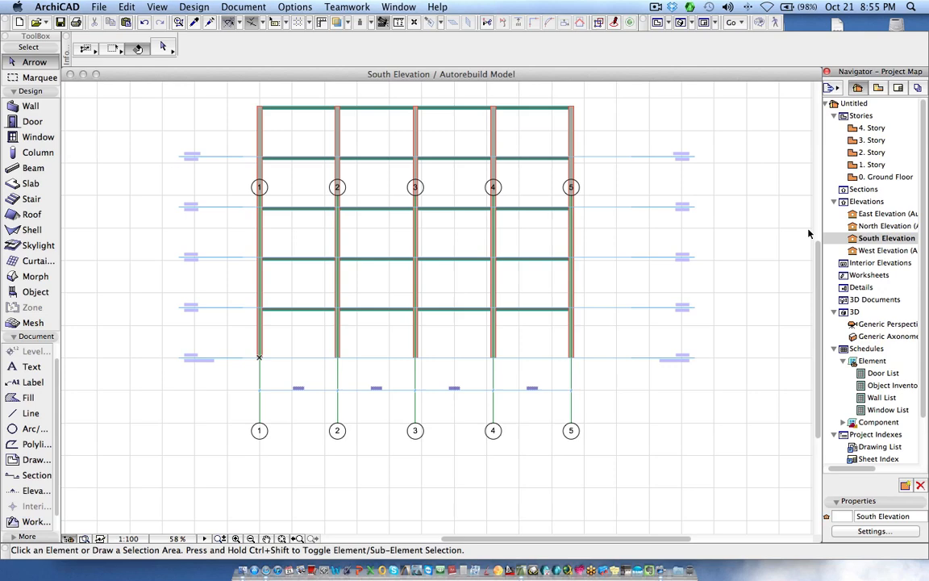
double_click(885, 177)
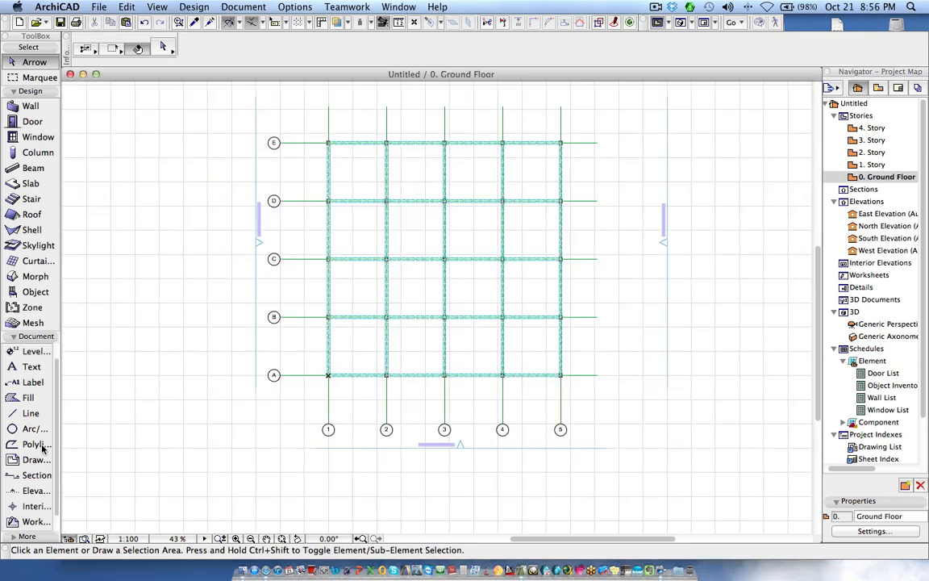
Step: Limit the Section tool's vertical range to 5000 at the top and 0 at the bottom
left_click(37, 474)
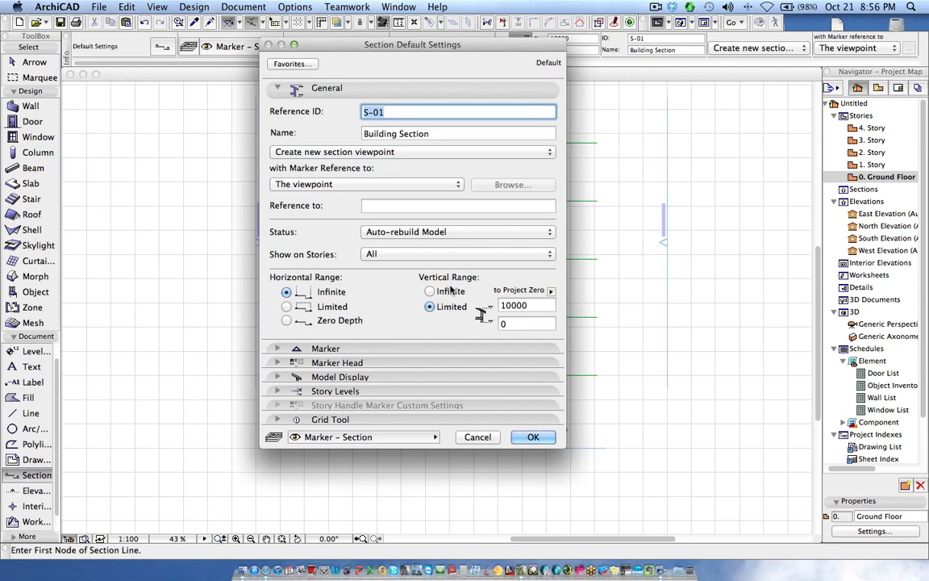
mouse_move(518, 315)
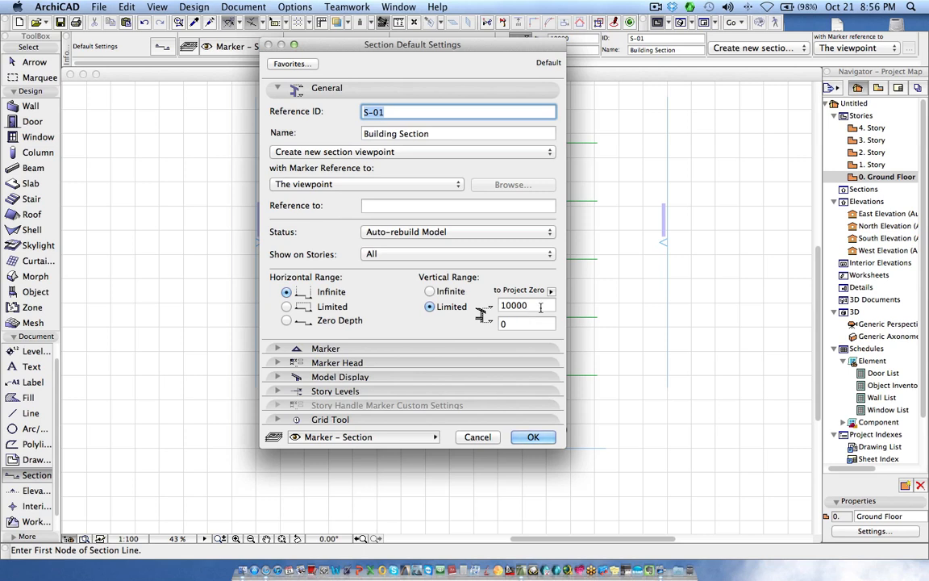
left_click(526, 306)
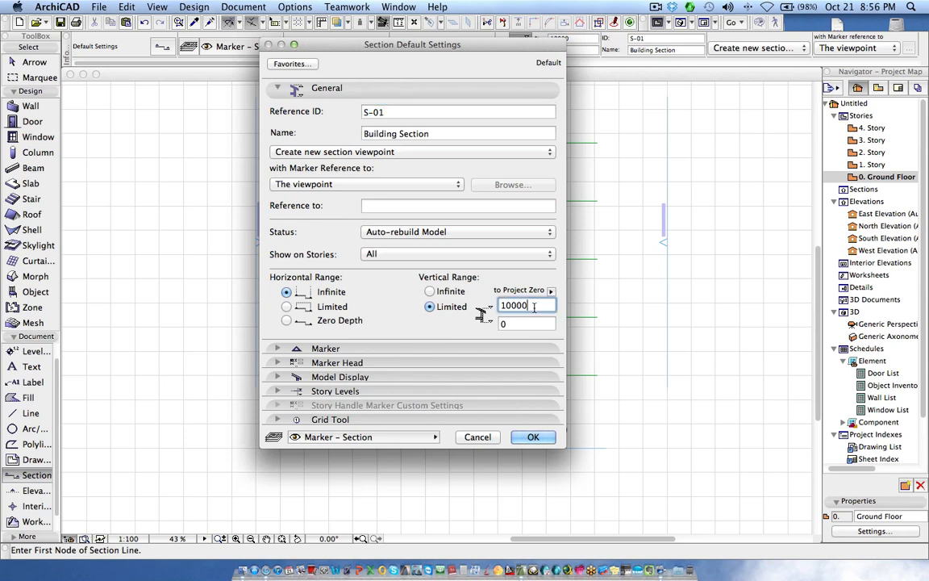
type("5000")
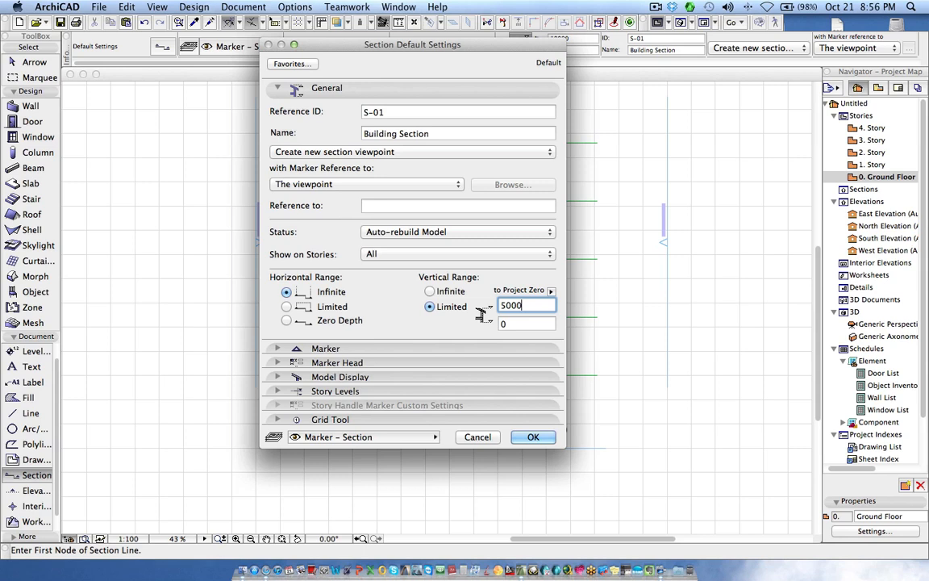
left_click(533, 437)
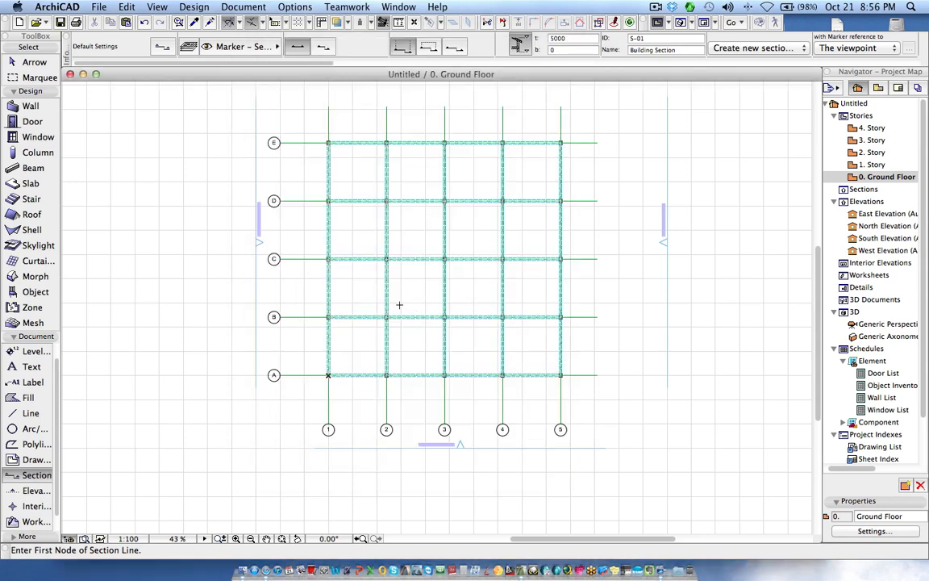
Step: Draw the S-01 section line across the grid on the ground floor plan
left_click(366, 280)
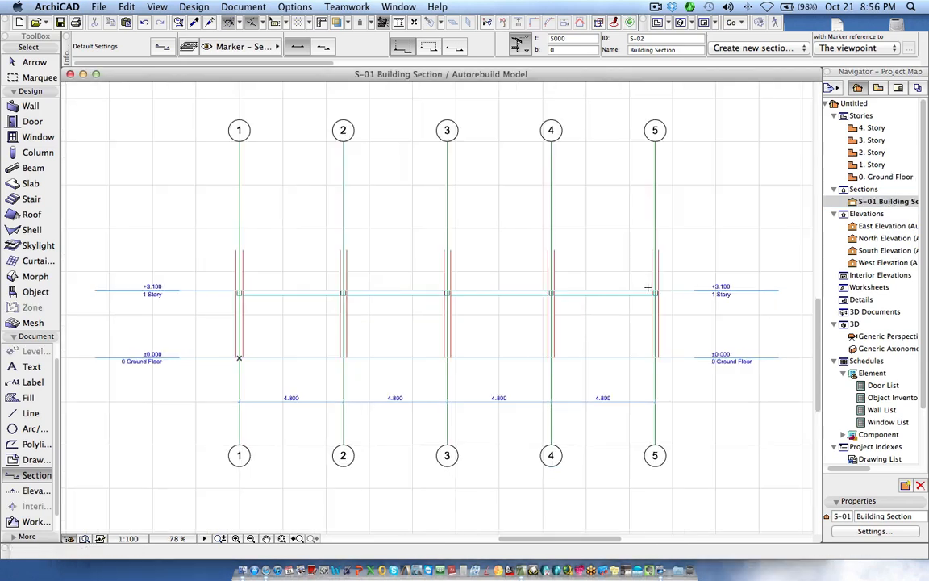
mouse_move(339, 315)
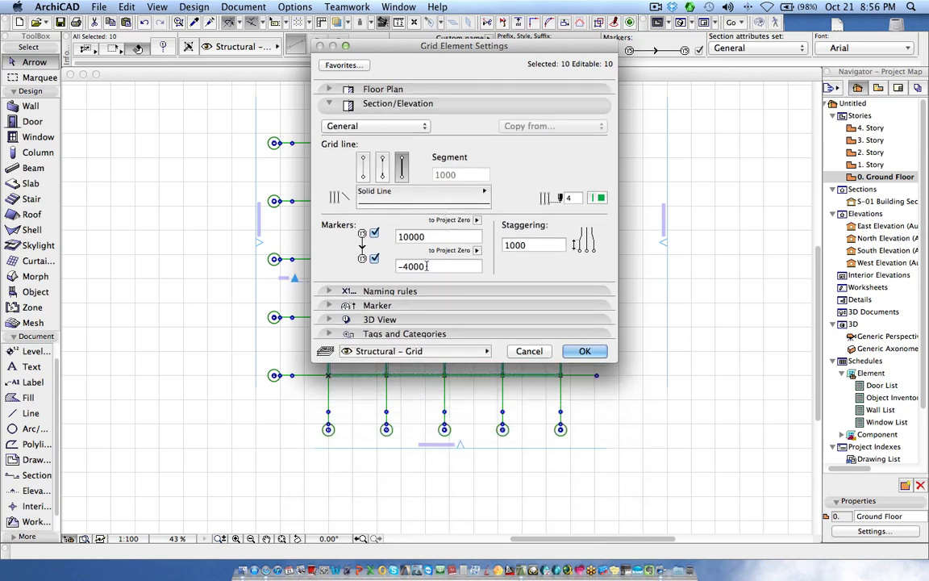
left_click(441, 236)
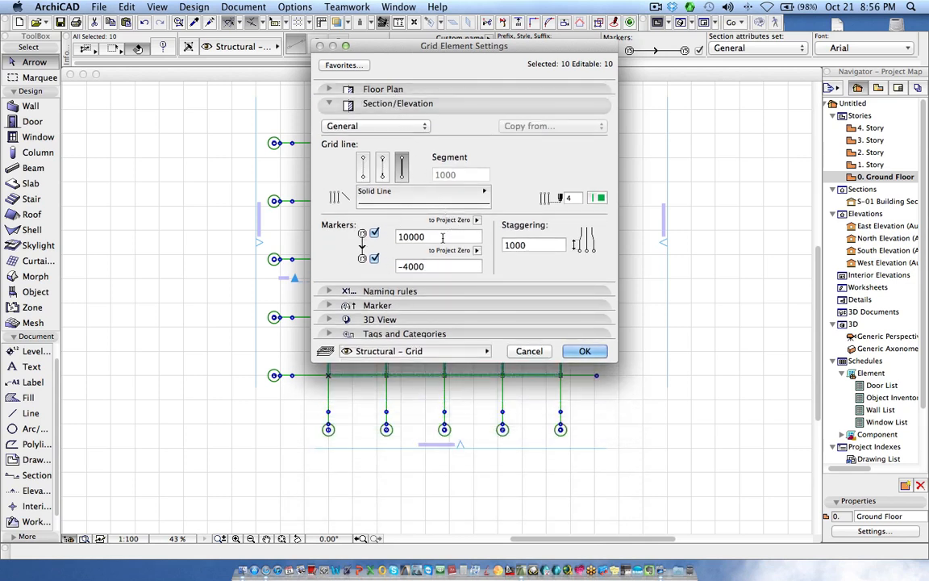
mouse_move(439, 236)
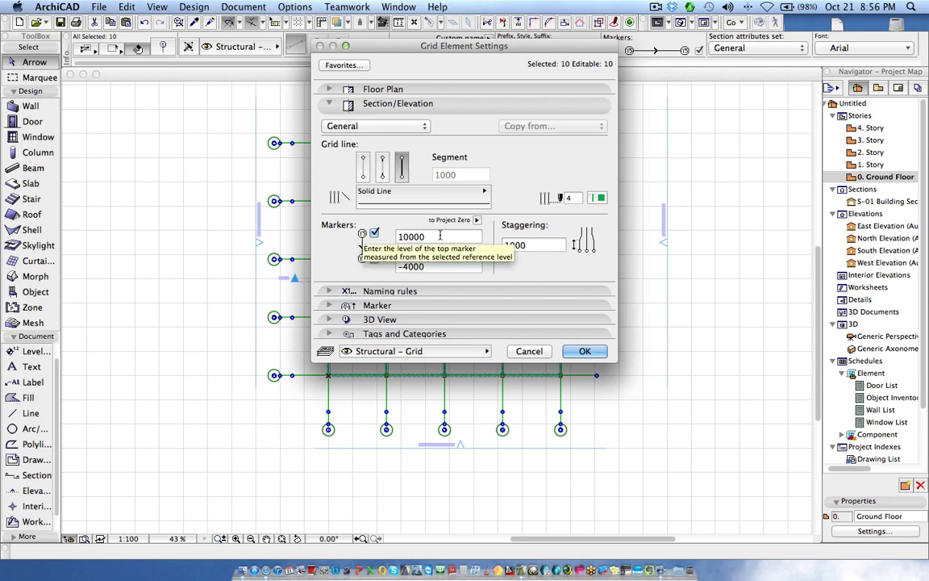
mouse_move(408, 275)
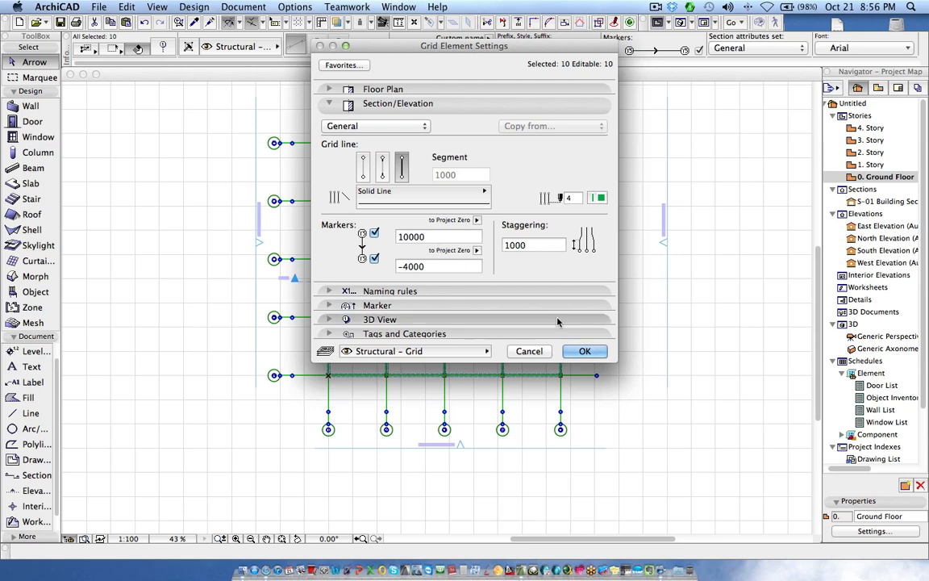
left_click(585, 351)
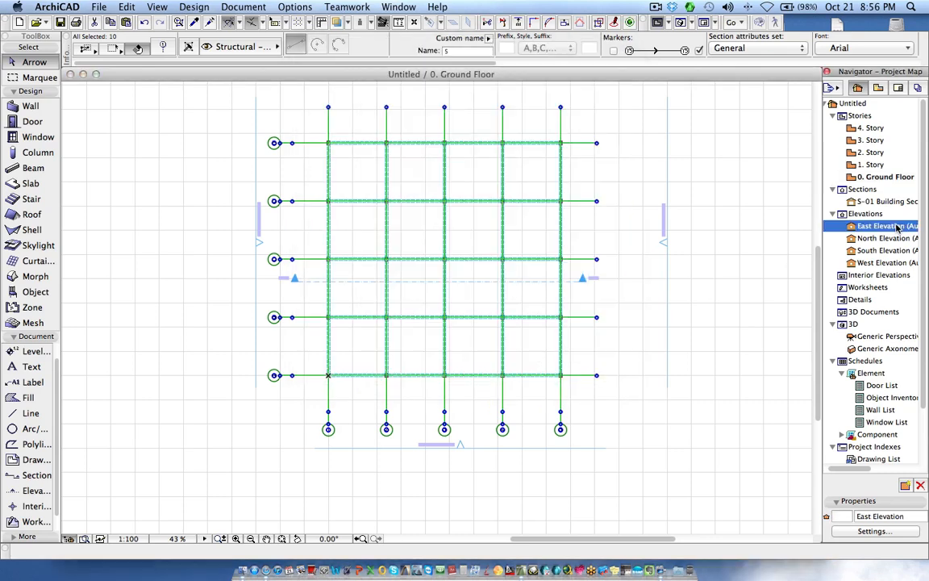
Step: Open the East Elevation, then the S-01 Building Section from the Navigator
double_click(884, 226)
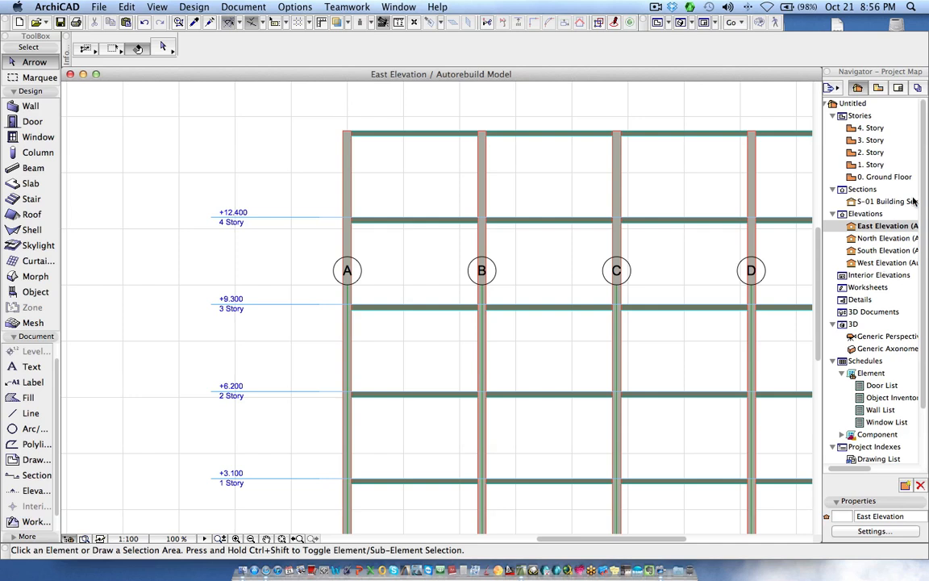
double_click(885, 200)
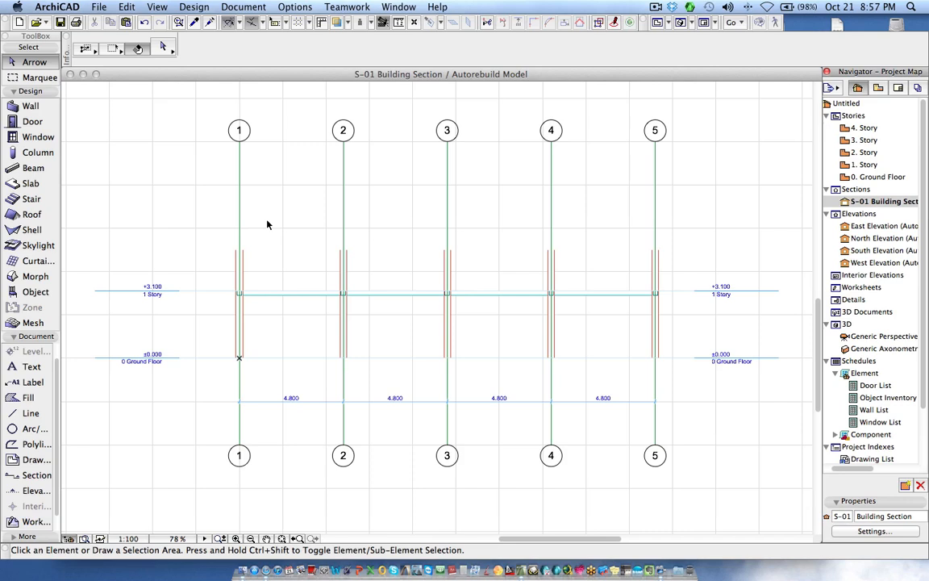
mouse_move(274, 227)
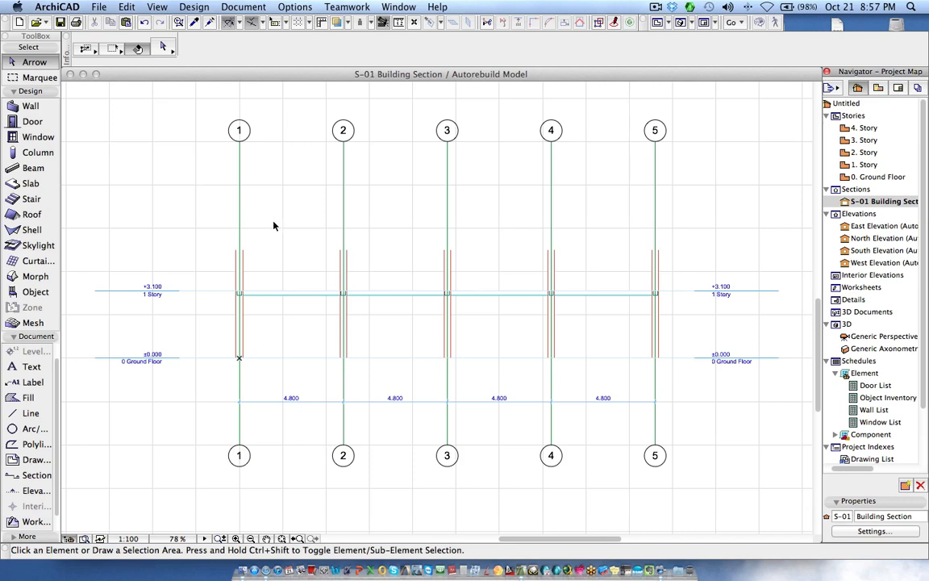
mouse_move(440, 259)
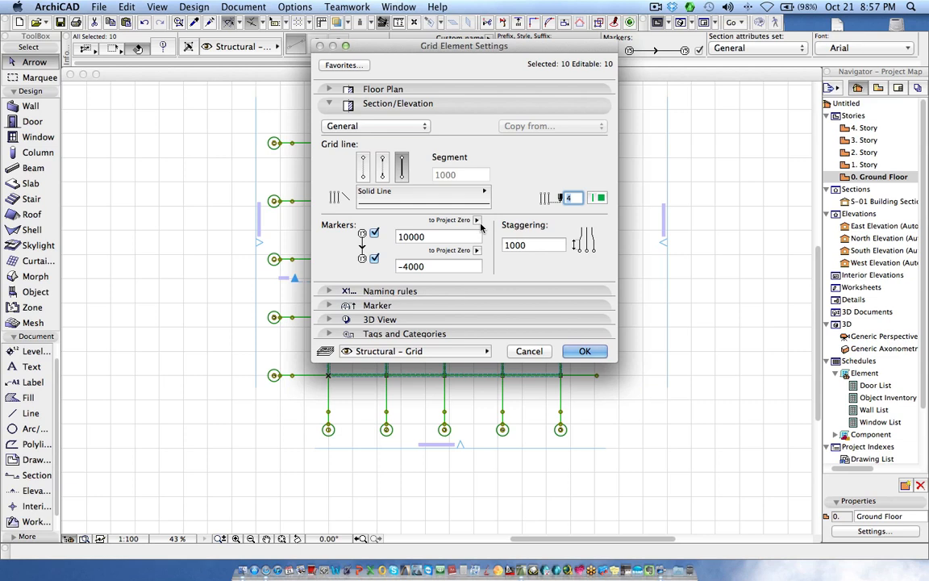
Step: Reference grid markers to Bounding Box Top/Bottom with offsets 3000 and -3000
left_click(476, 219)
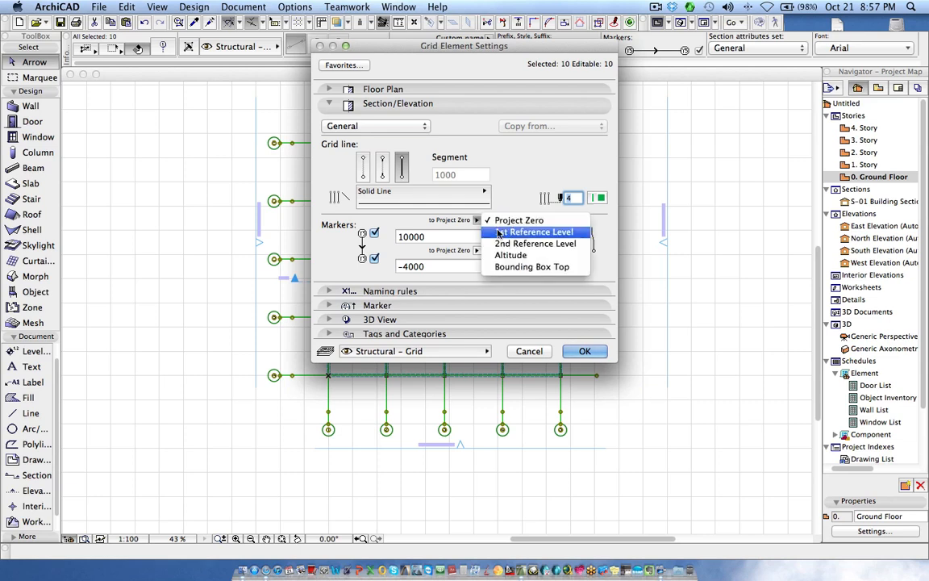
mouse_move(531, 266)
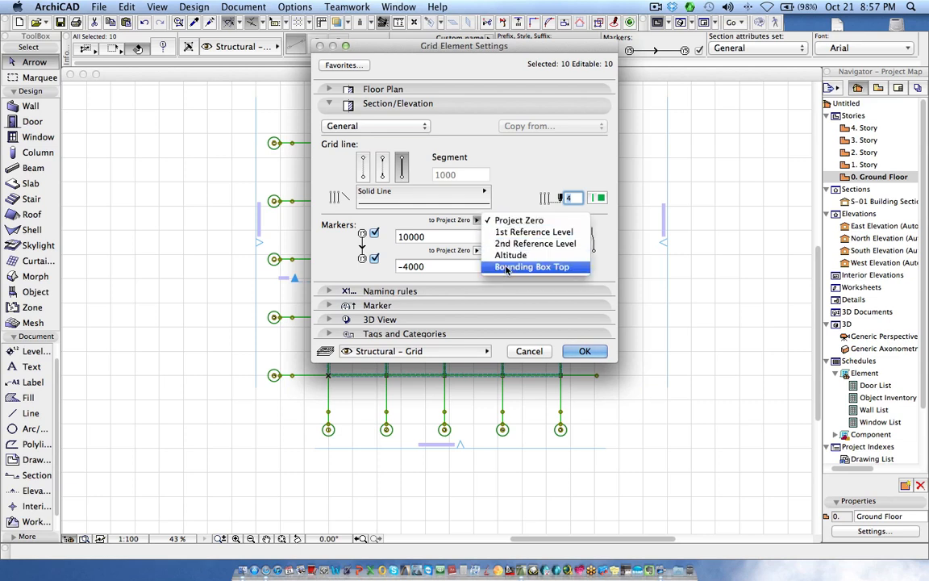
left_click(530, 266)
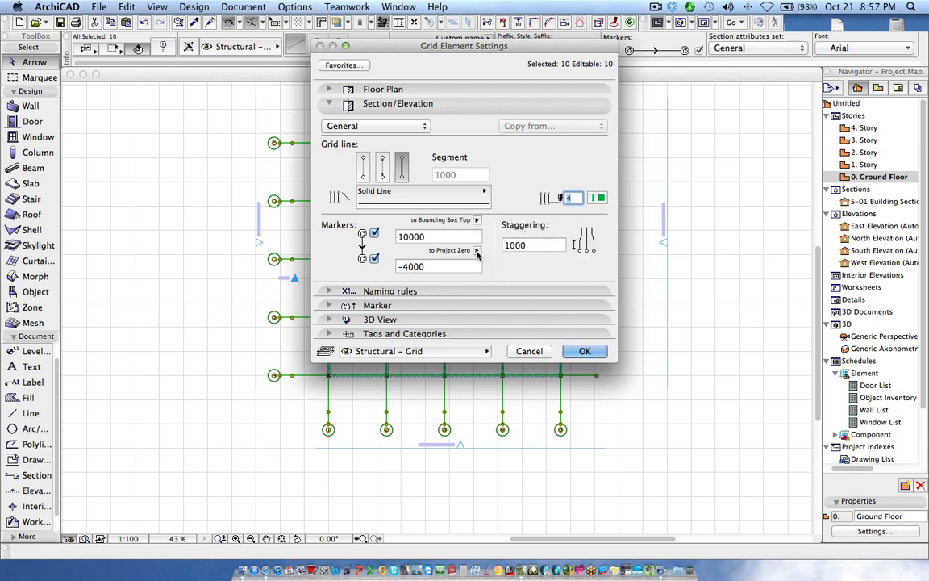
left_click(477, 250)
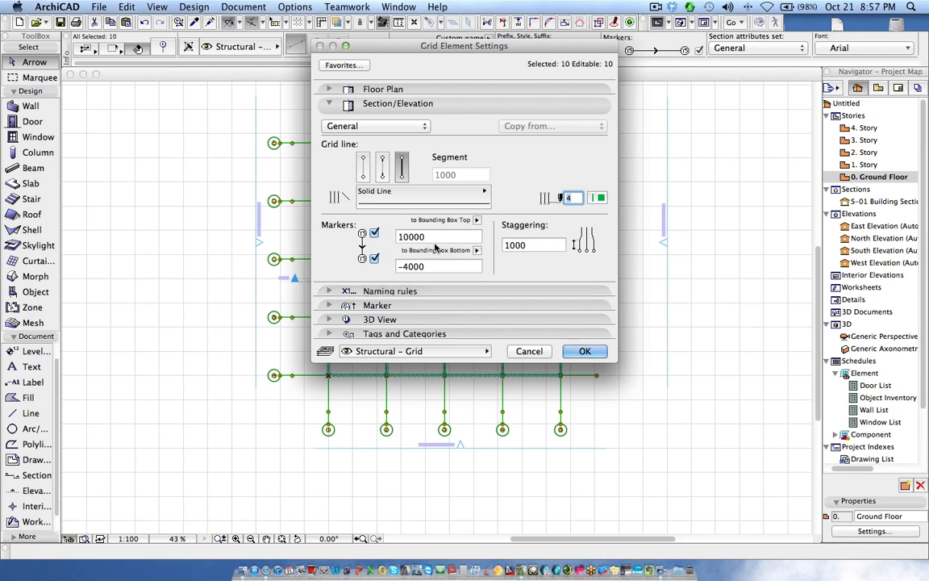
triple_click(438, 236)
type("3000")
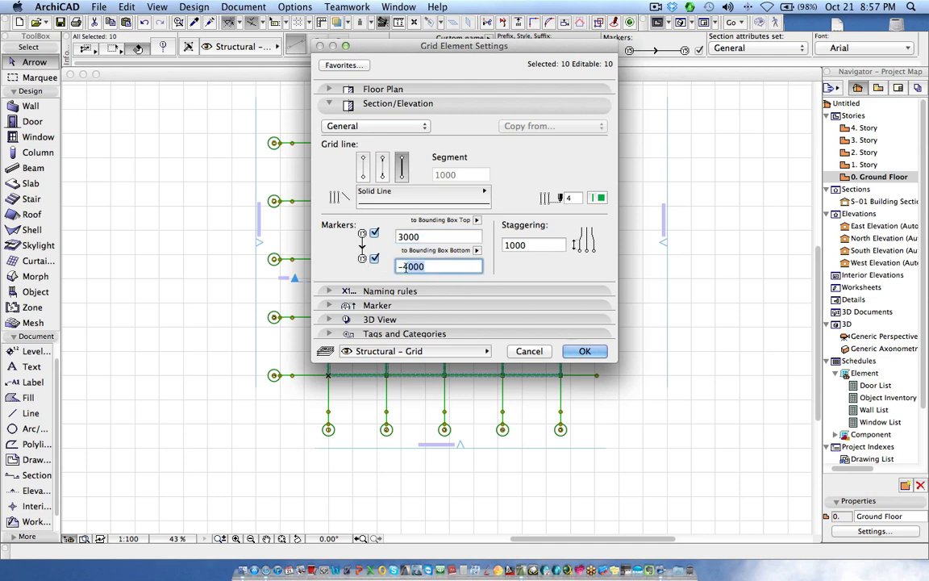
type("-3")
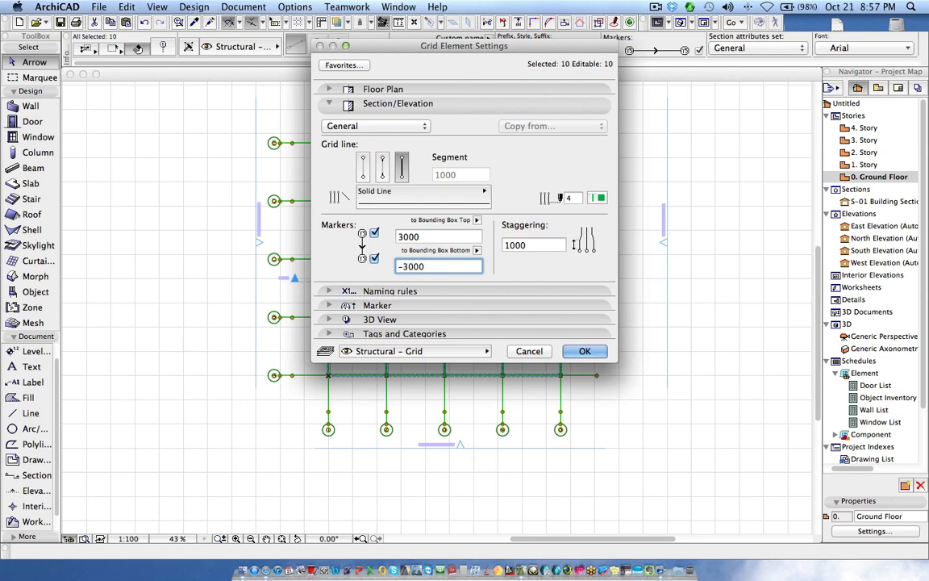
left_click(585, 351)
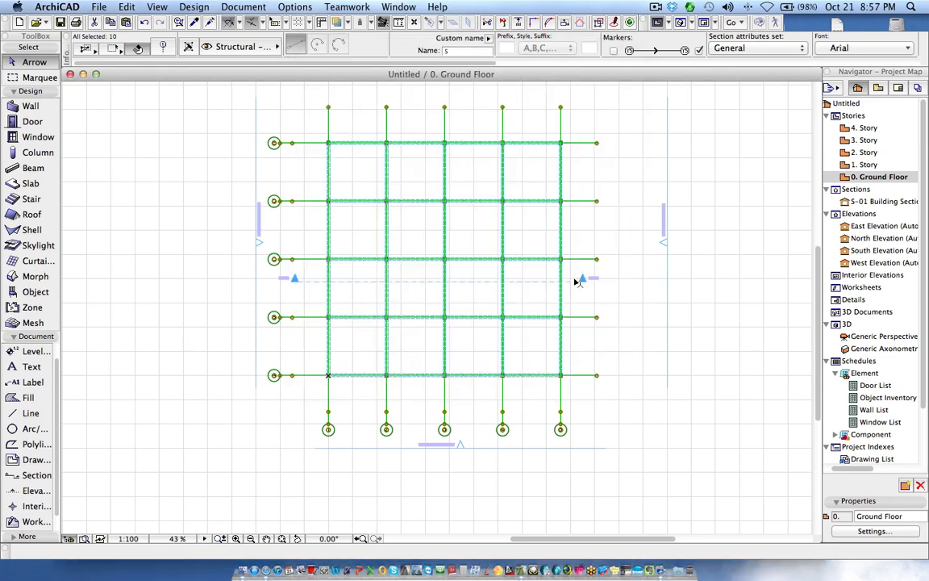
double_click(876, 226)
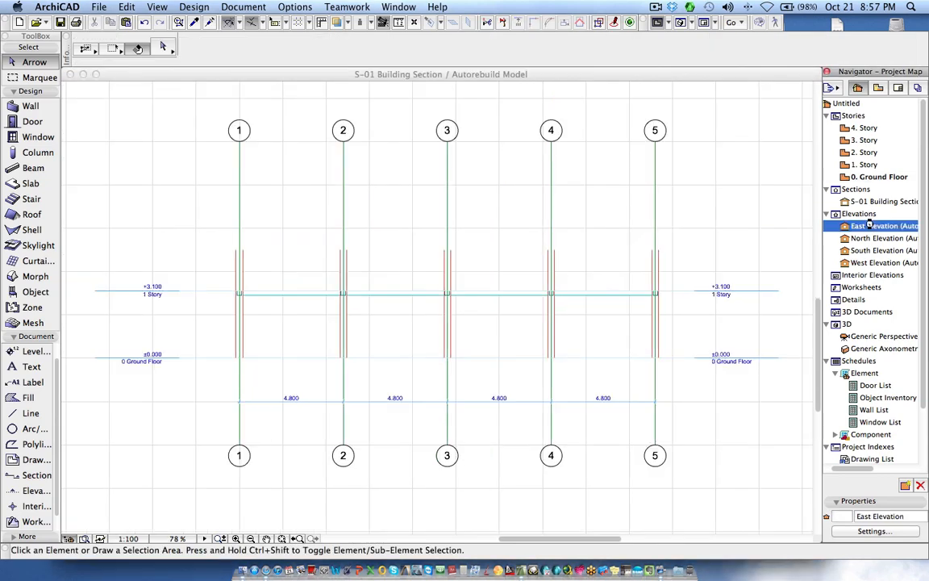
double_click(883, 226)
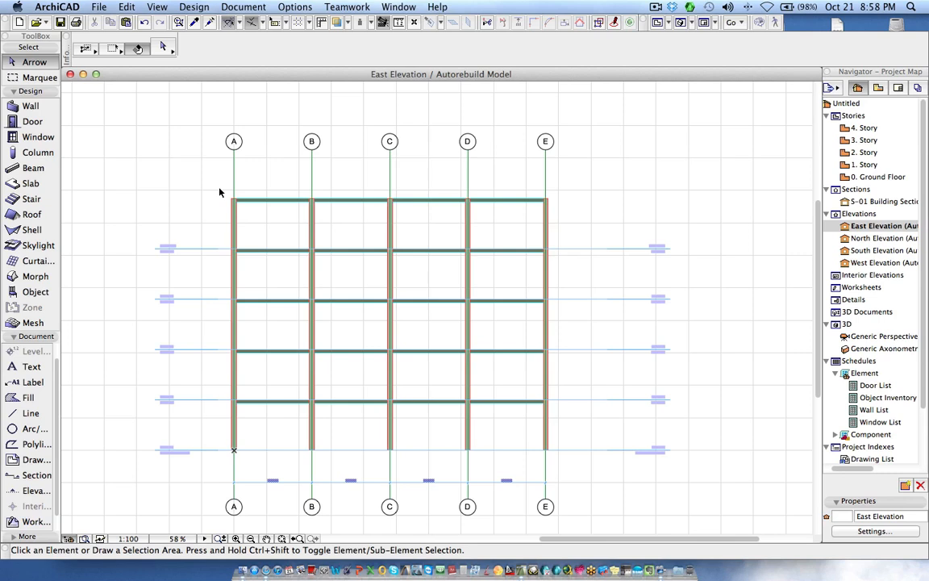
mouse_move(280, 83)
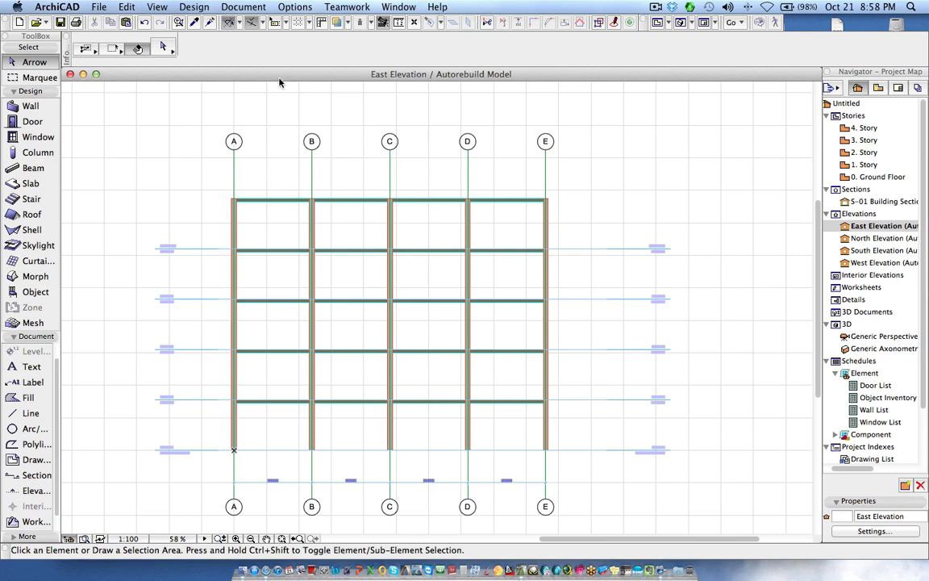
mouse_move(248, 531)
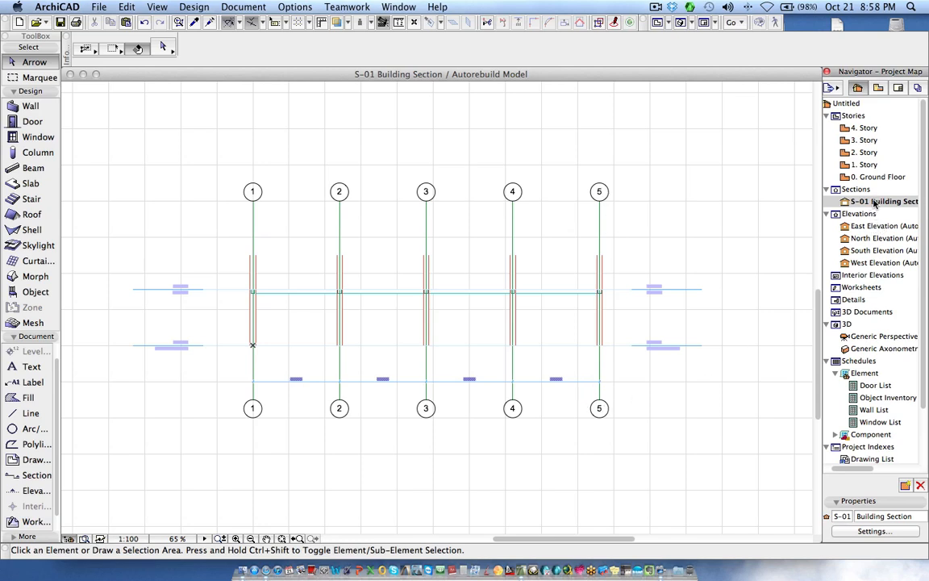
double_click(877, 177)
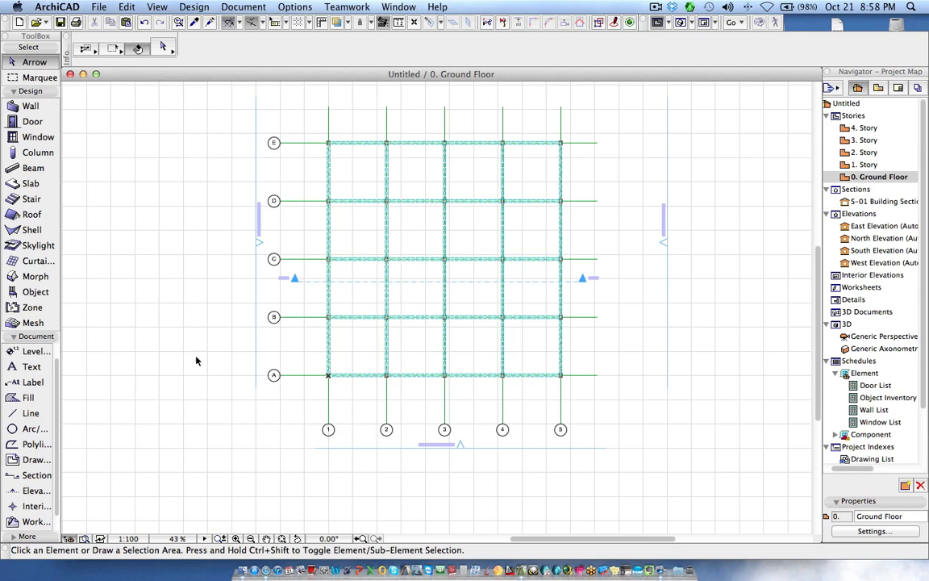
mouse_move(28, 490)
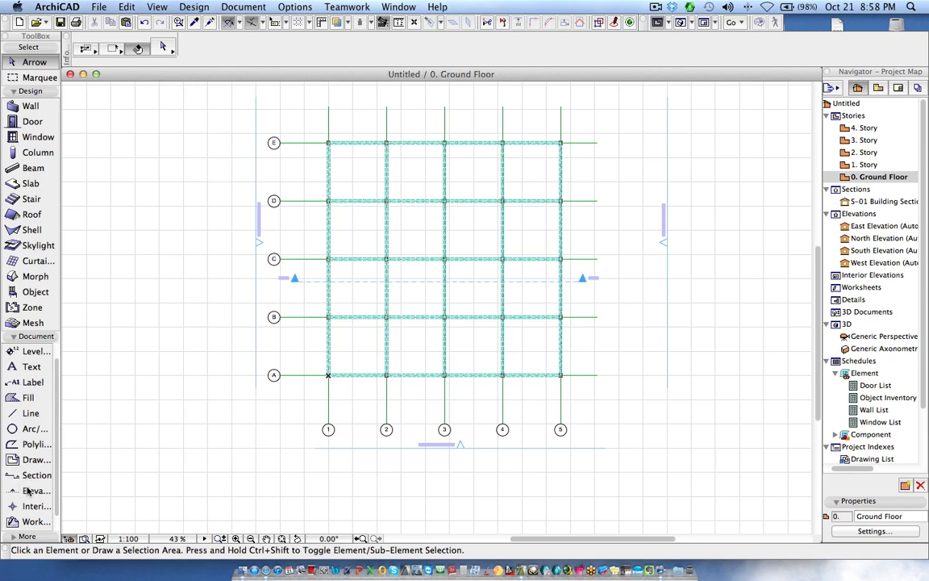
mouse_move(37, 505)
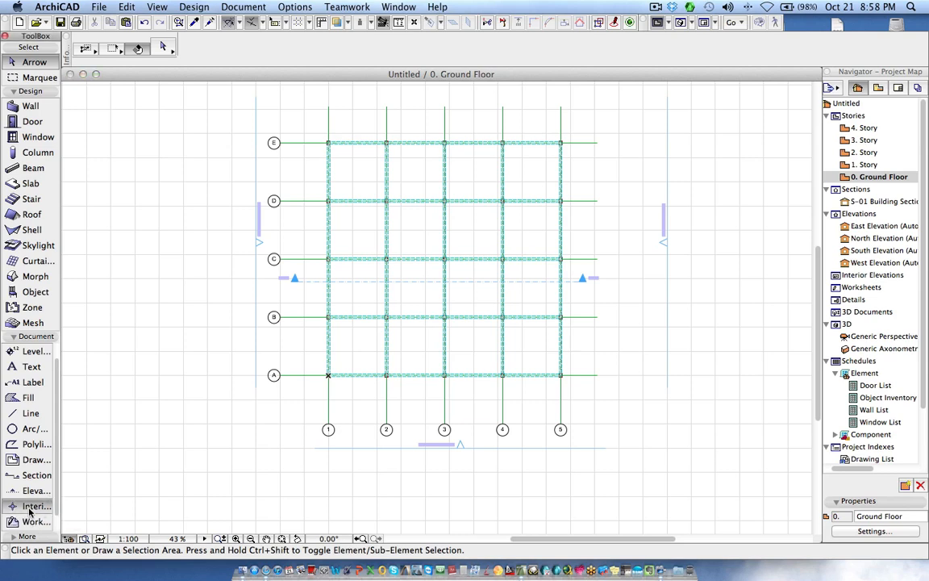
Step: Draw interior elevation IE-02 between grids A and B and open its South view
left_click(34, 506)
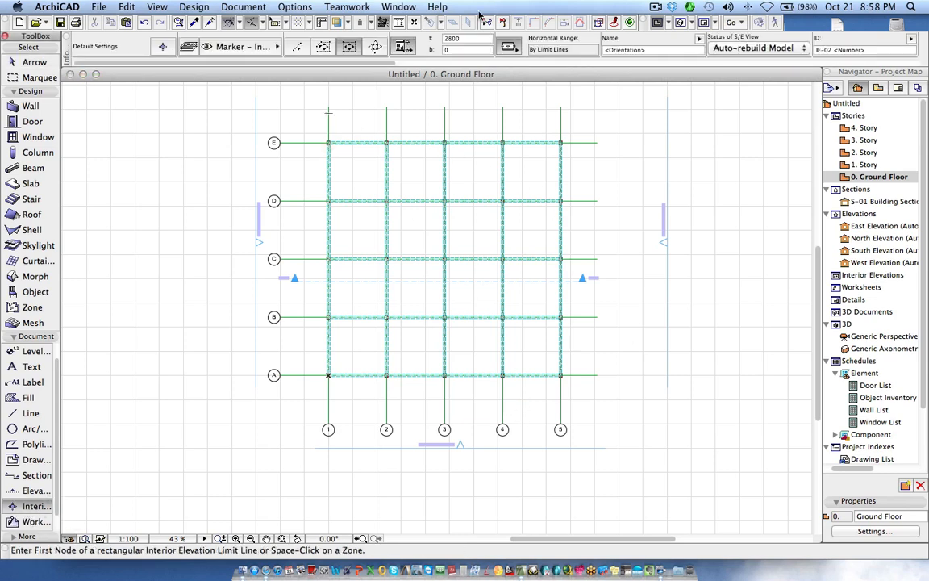
mouse_move(477, 346)
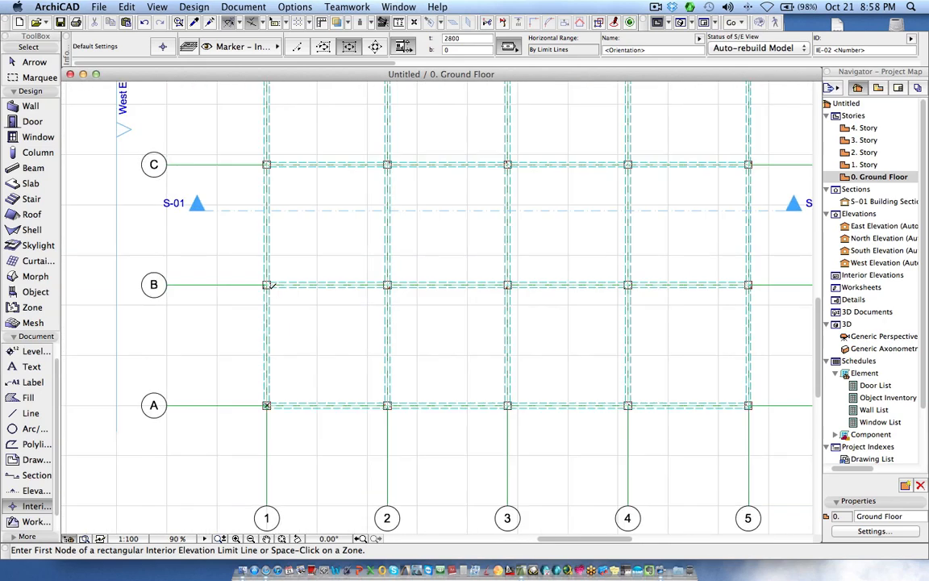
left_click(696, 405)
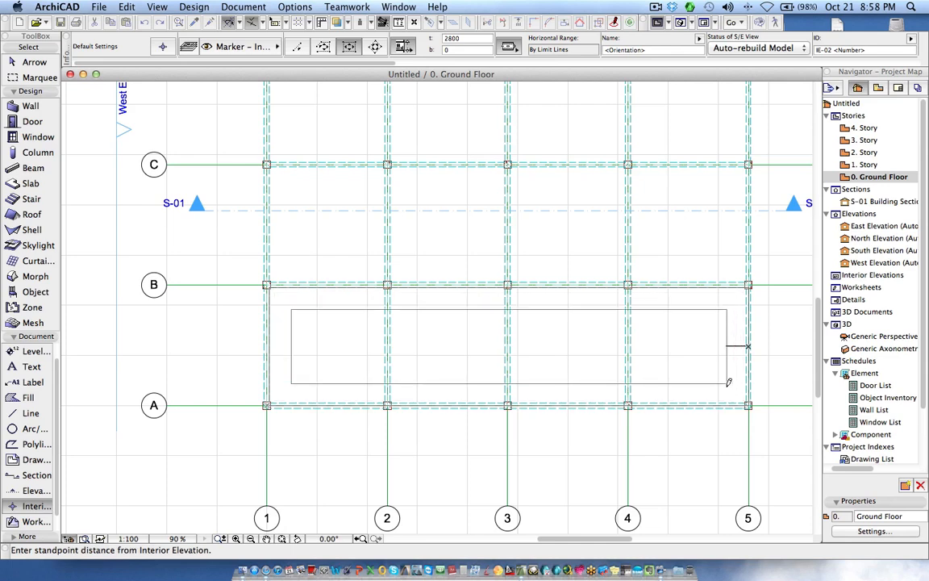
left_click(508, 346)
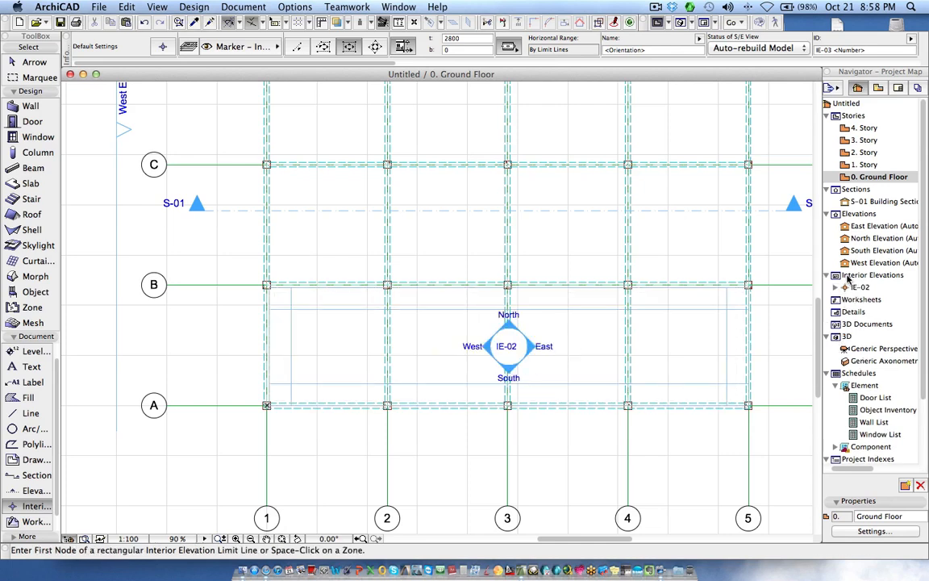
left_click(836, 287)
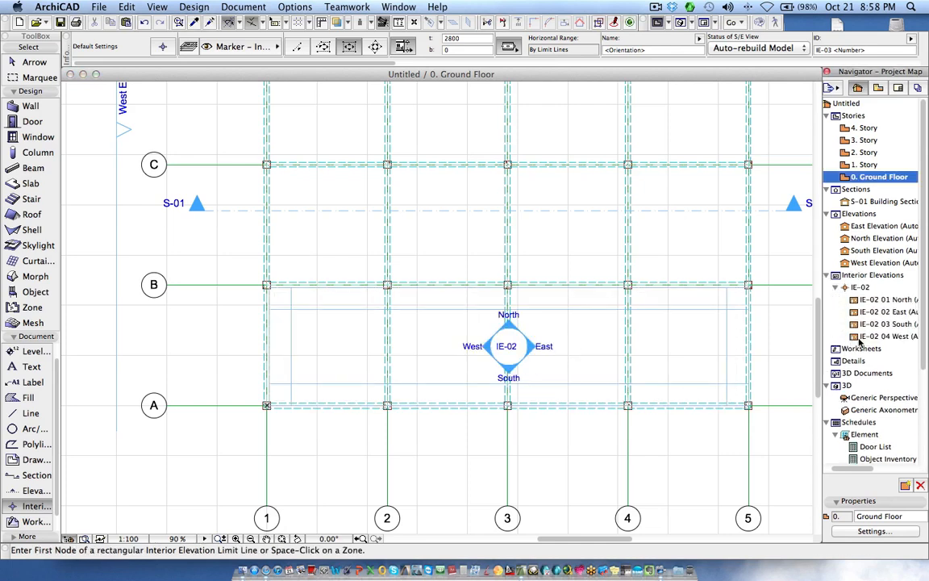
double_click(888, 324)
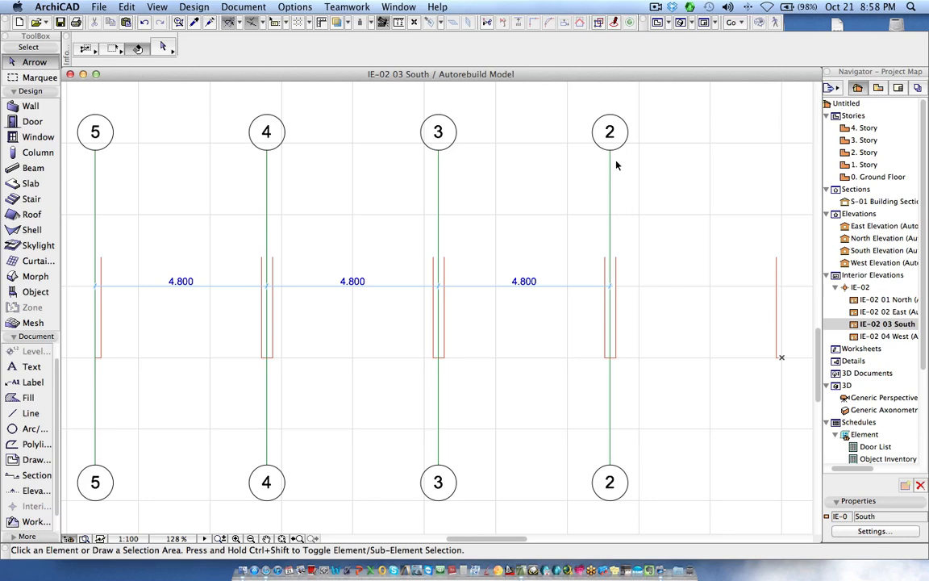
mouse_move(615, 395)
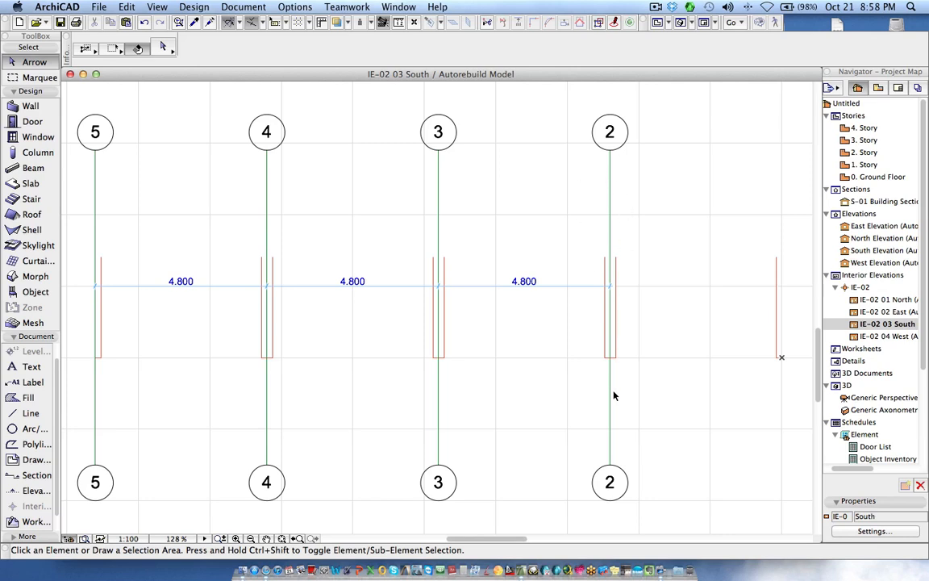
mouse_move(698, 382)
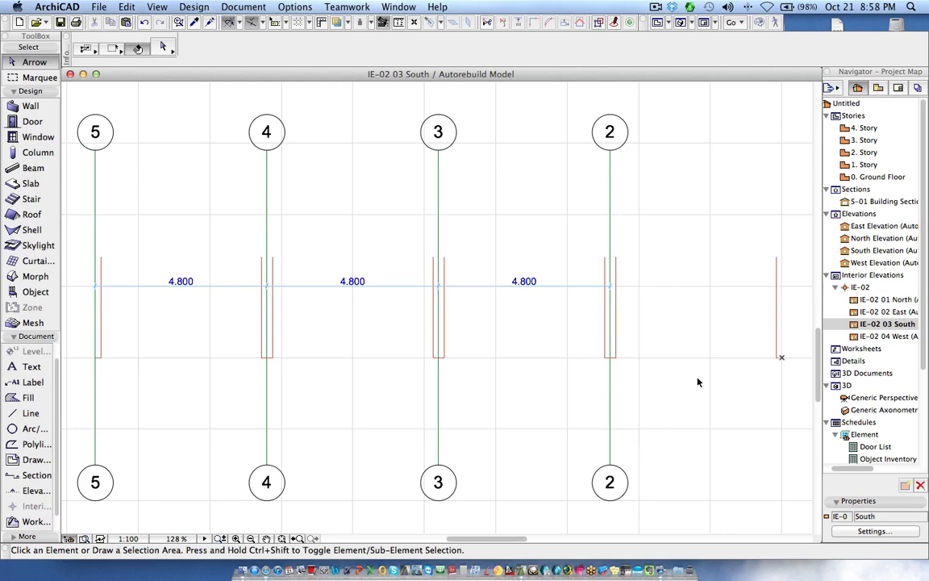